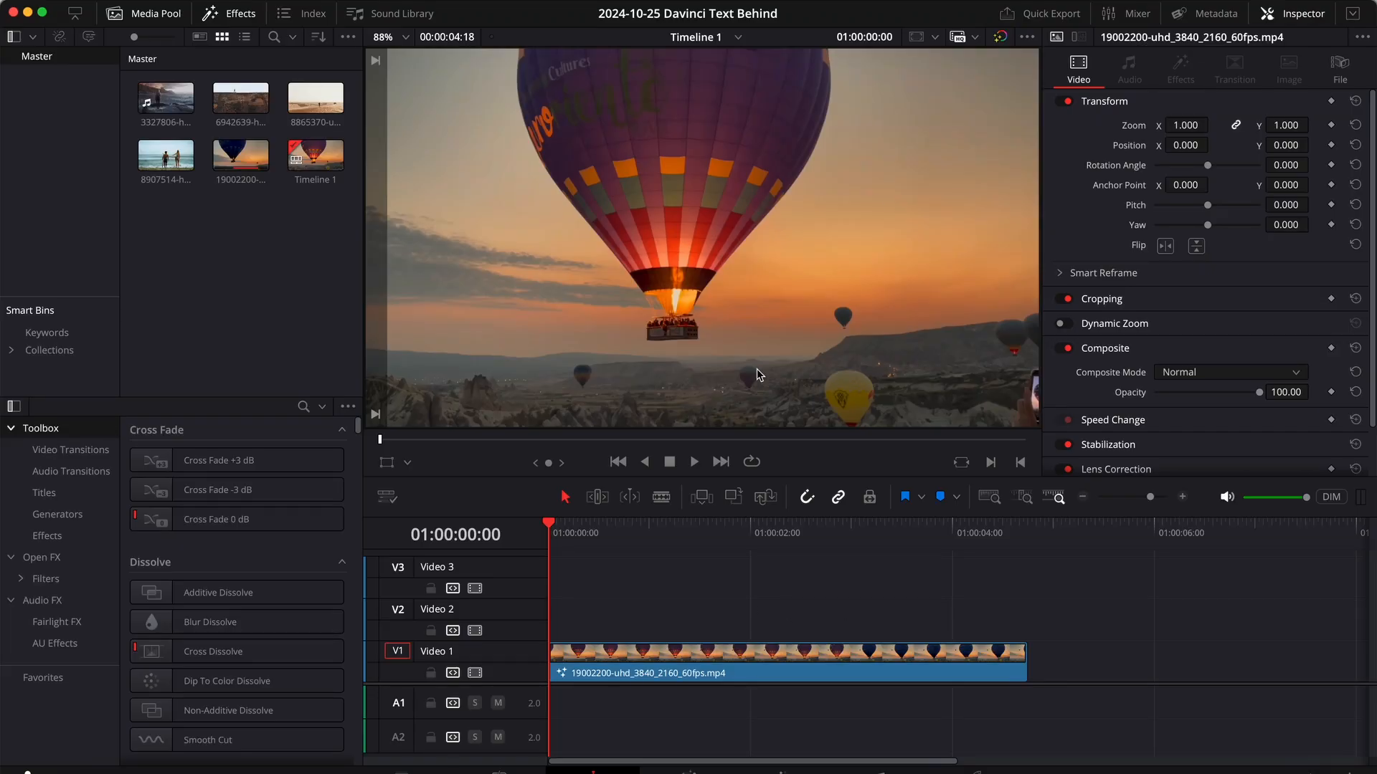
mouse_move(691, 318)
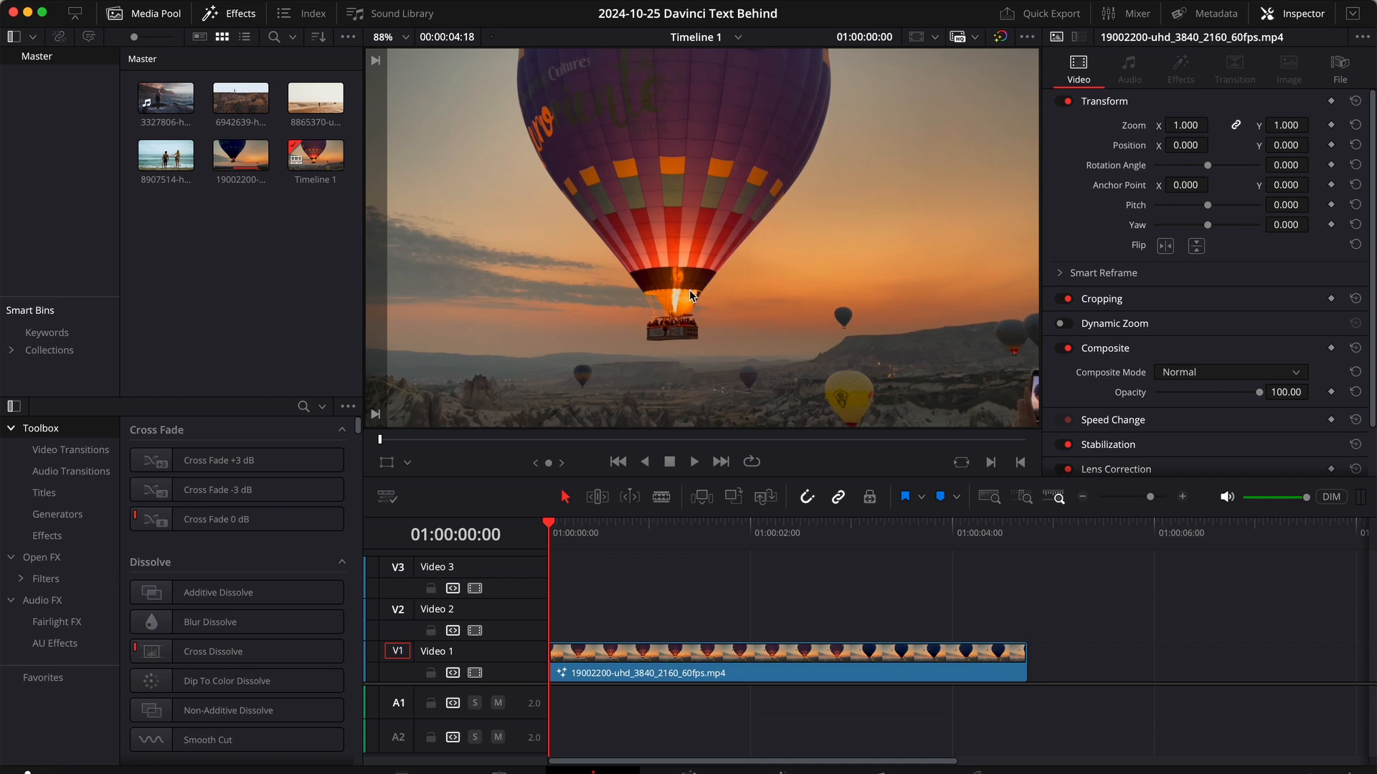
mouse_move(632, 554)
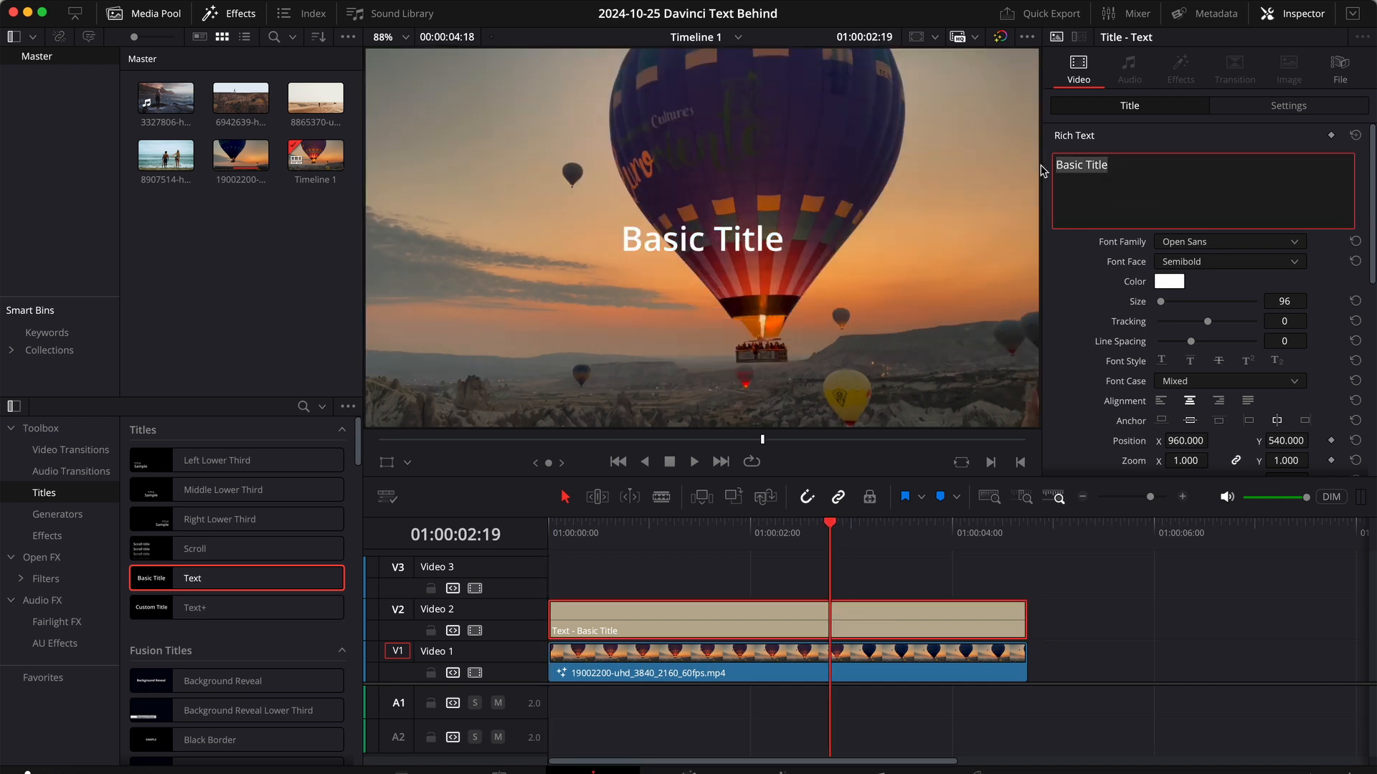
- Set the title text to 'TURKEY' in Impact at size 135
type("TURKEY")
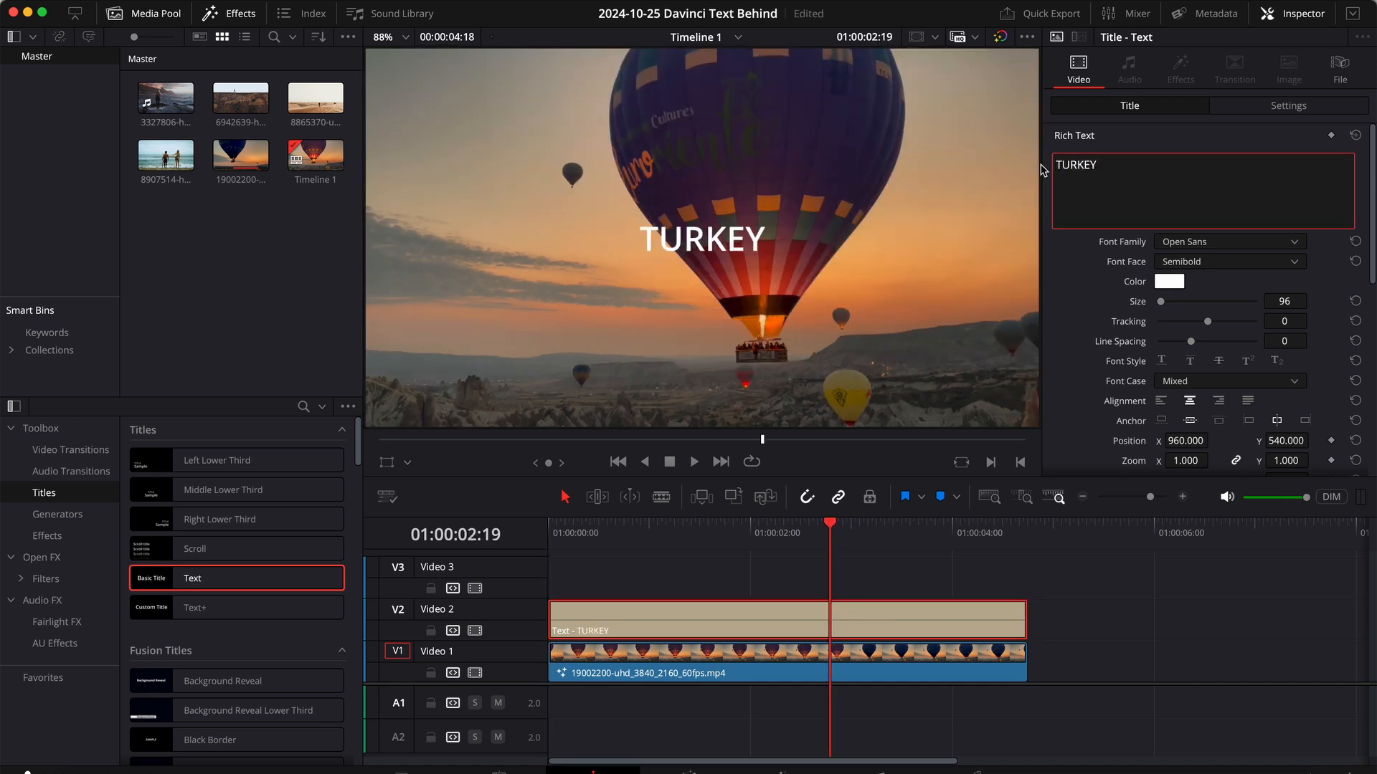
left_click(1224, 241)
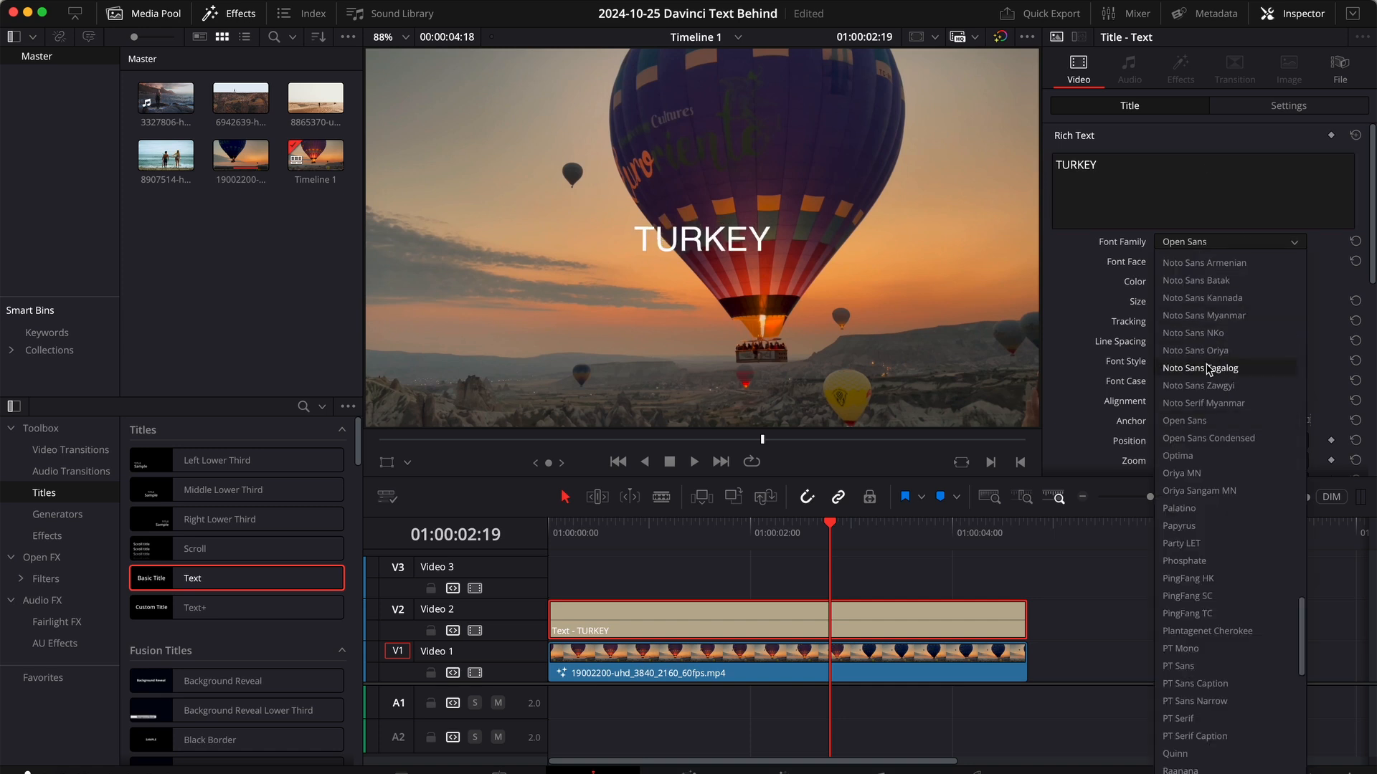
scroll("down", 3)
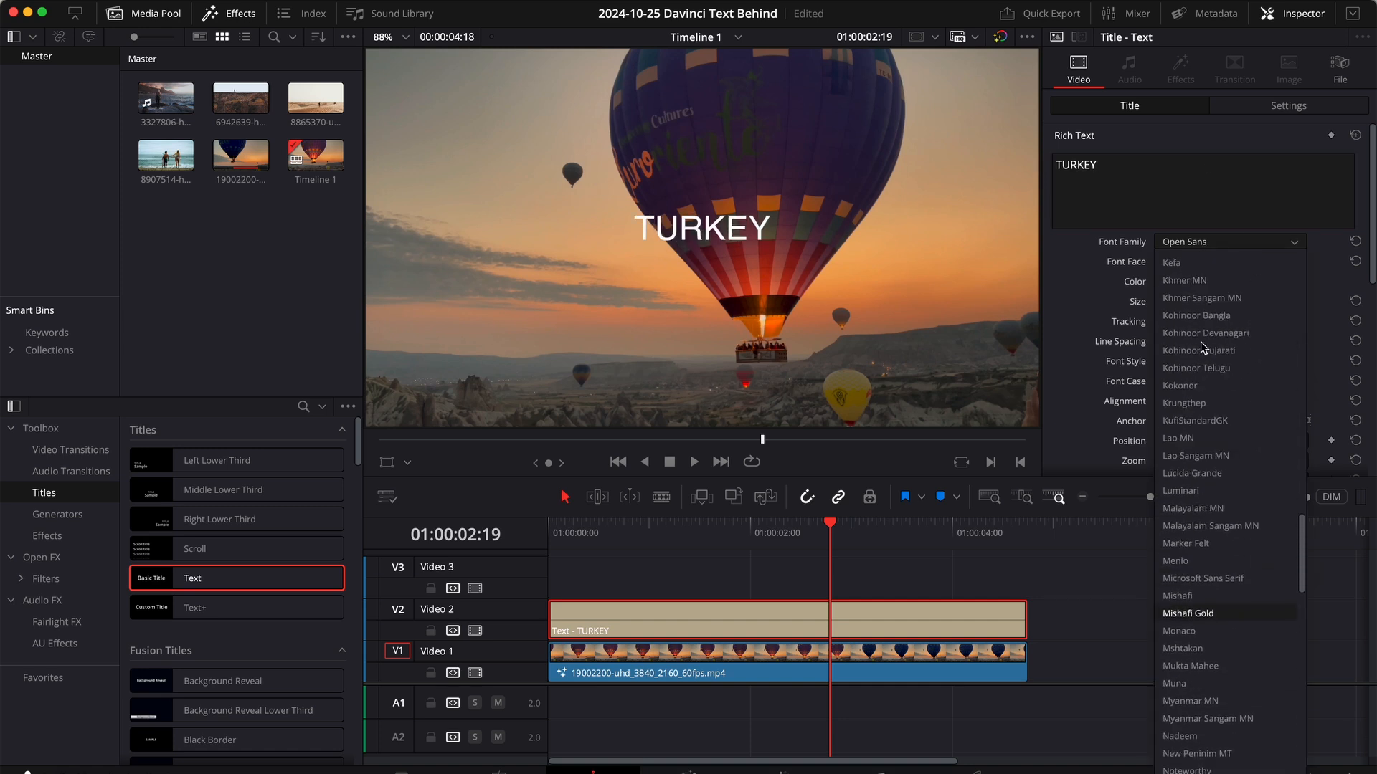
left_click(1176, 333)
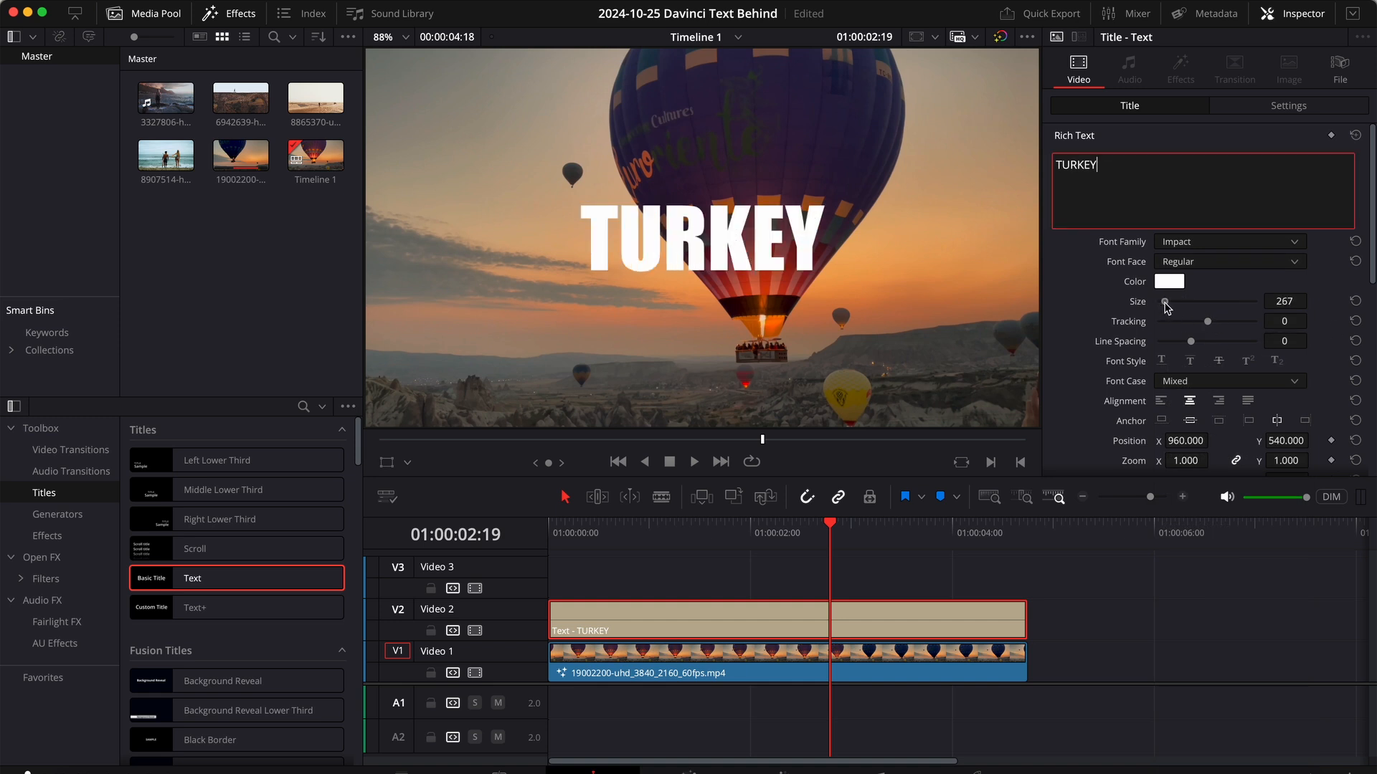
left_click_drag(1167, 304, 1163, 304)
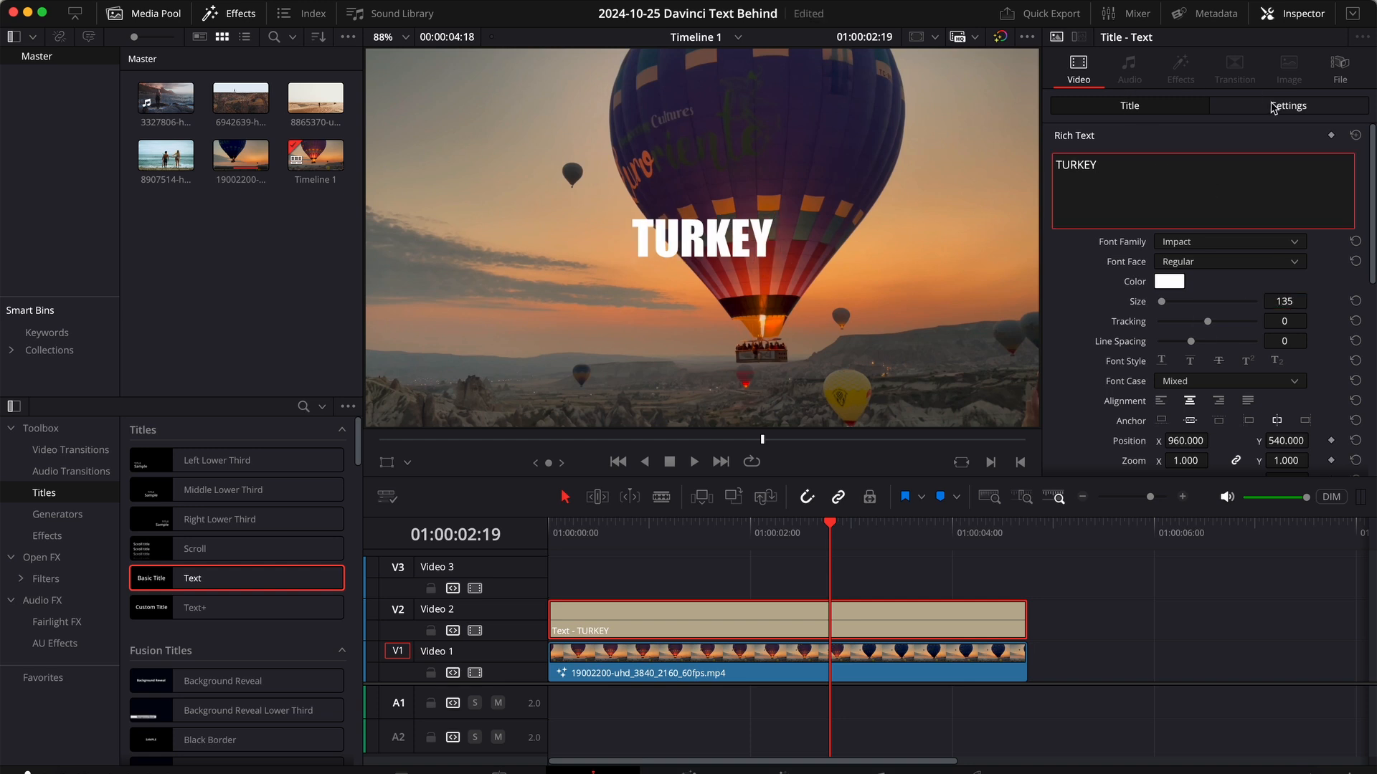
- Move the title's Transform Position to X -270, Y about -59 over the balloon
left_click(1288, 105)
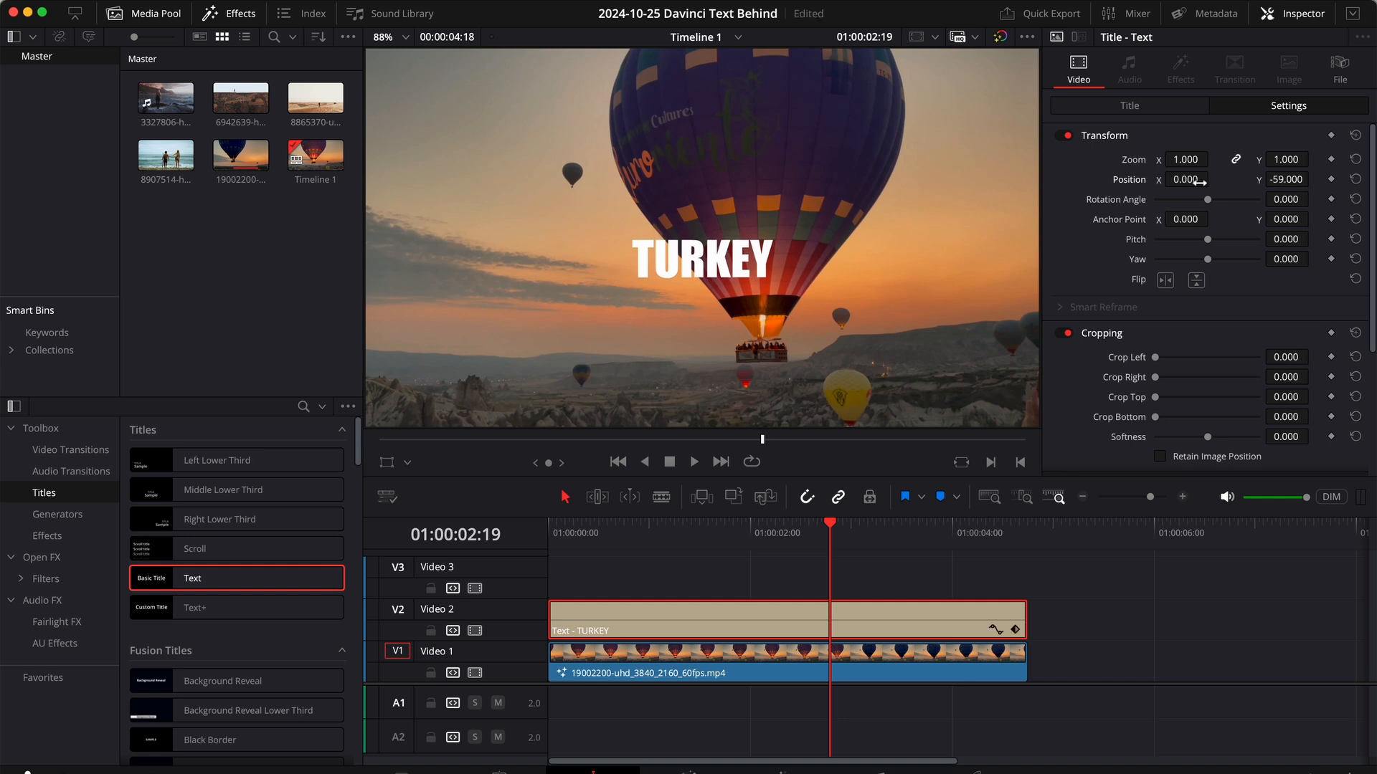
left_click_drag(1211, 179, 1191, 179)
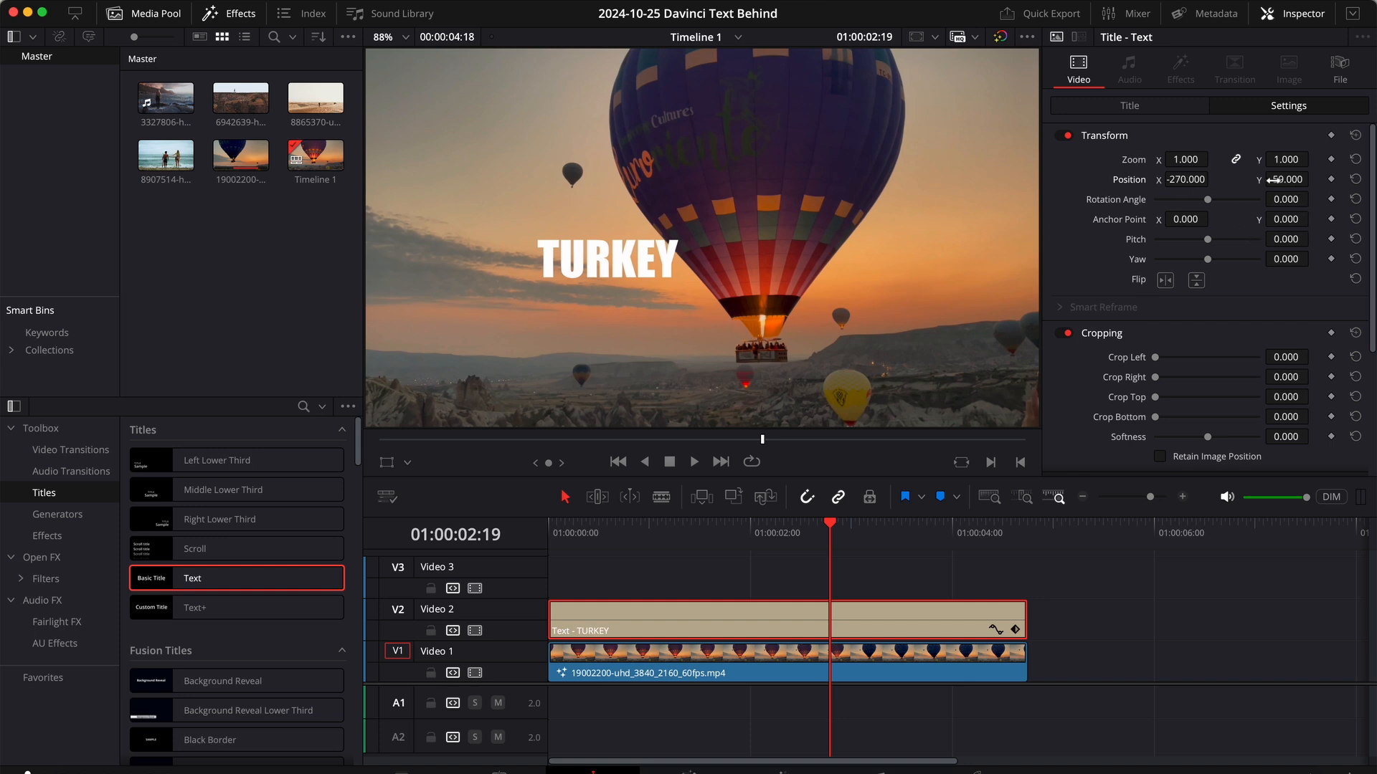
- Add a Magic Mask tool and wire it between MediaIn1 and MediaOut1
left_click(687, 662)
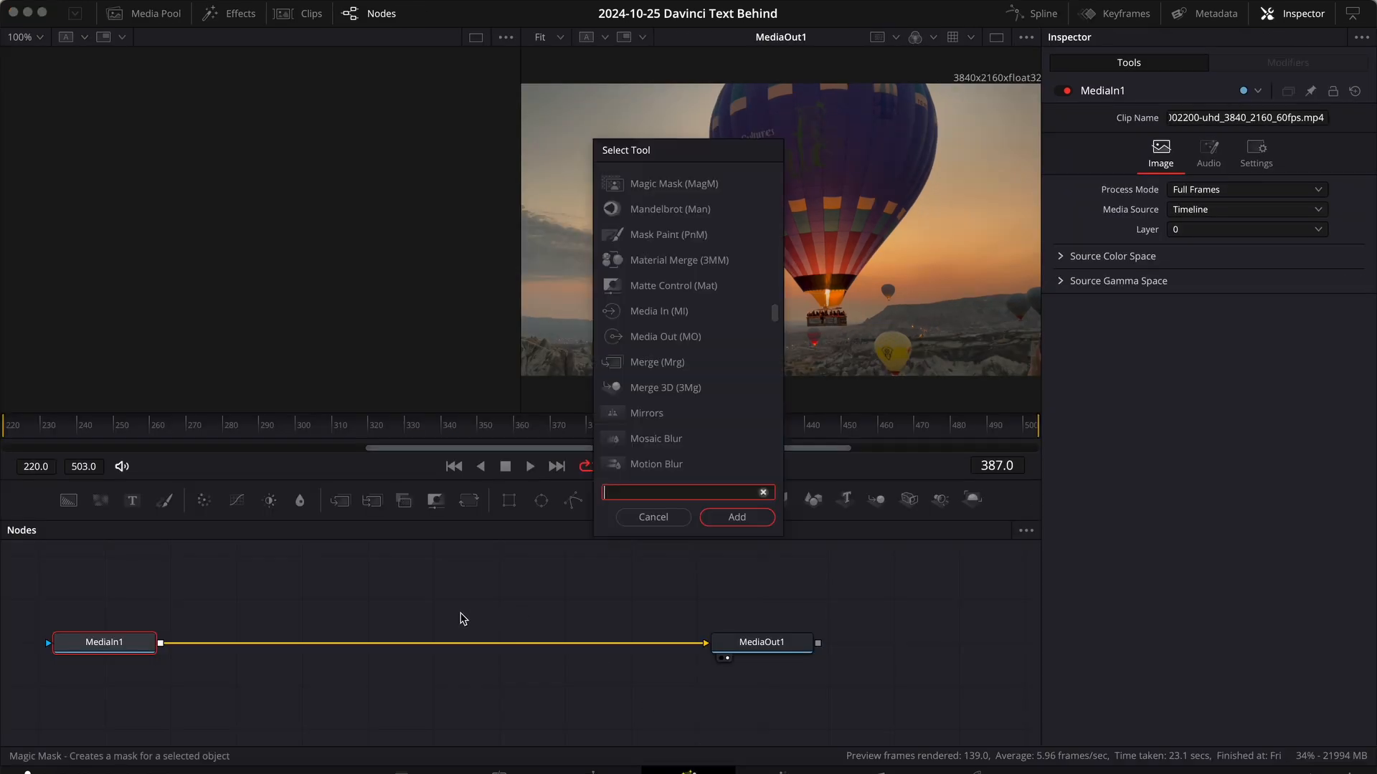
type("magi")
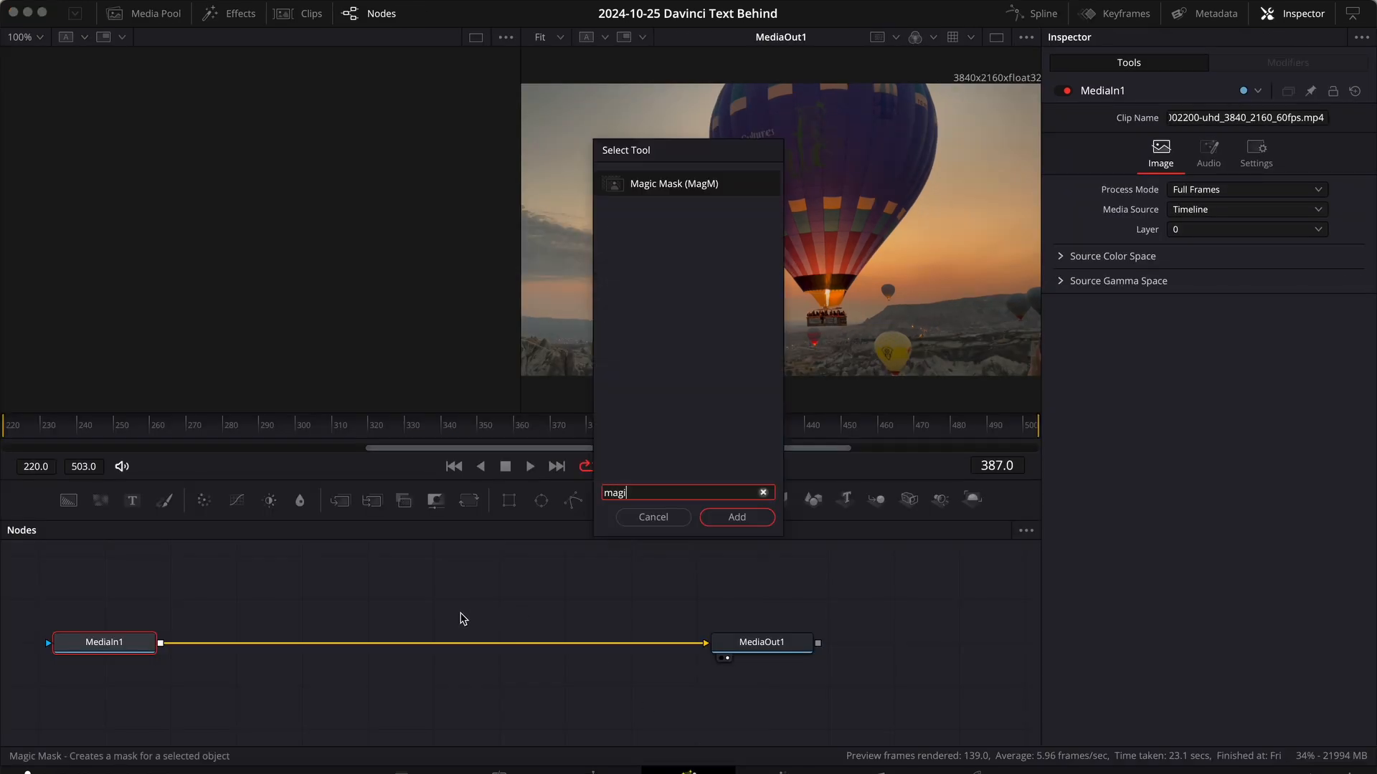
left_click(736, 517)
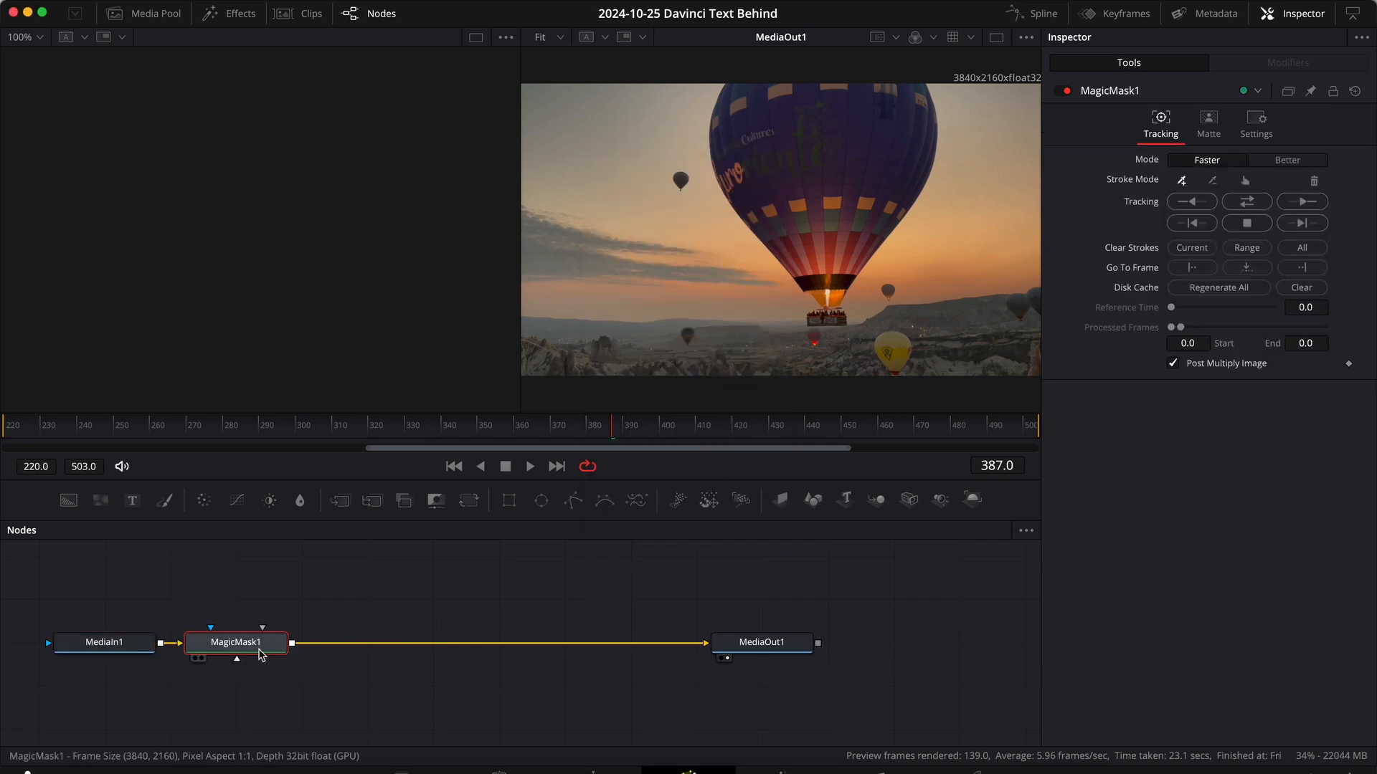
left_click_drag(233, 642, 467, 637)
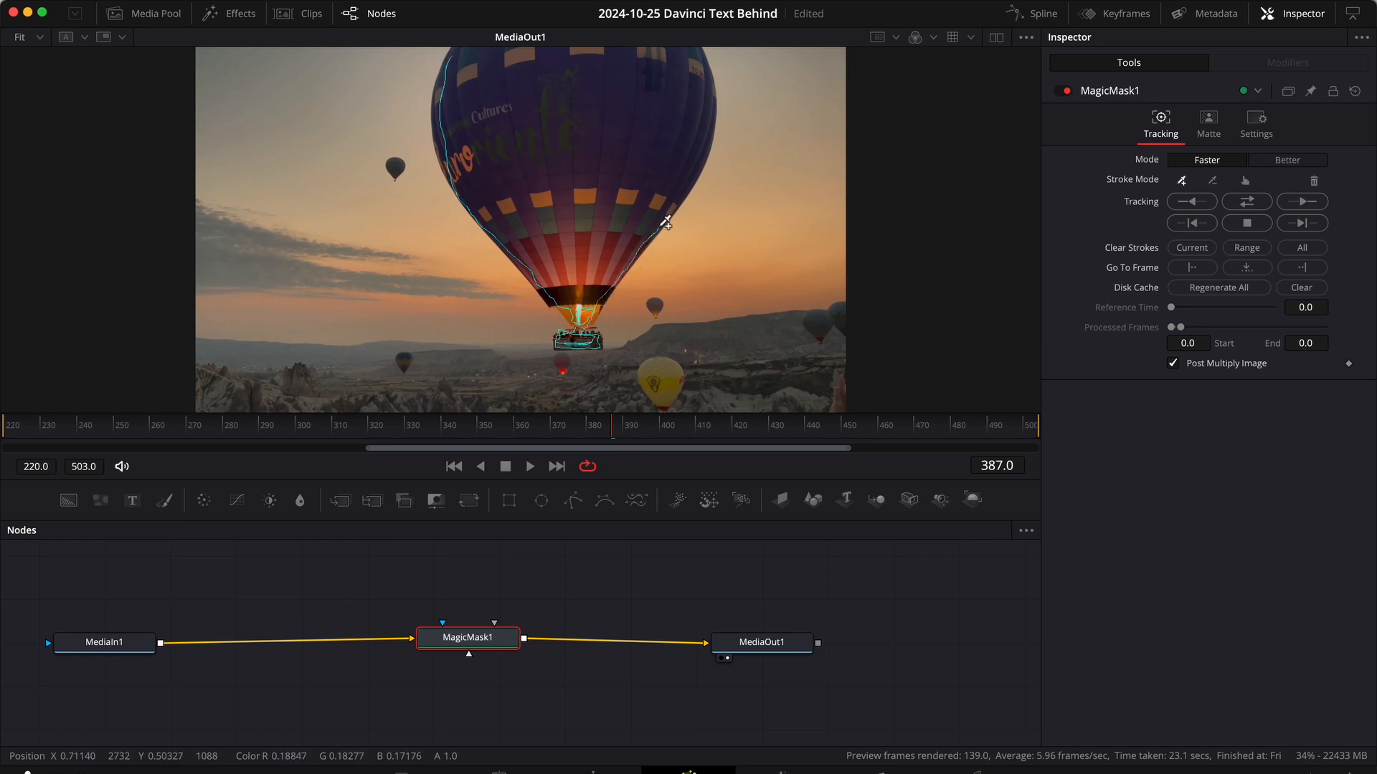
- Paint Magic Mask strokes over the balloon envelope and basket to isolate it
left_click_drag(665, 220, 706, 68)
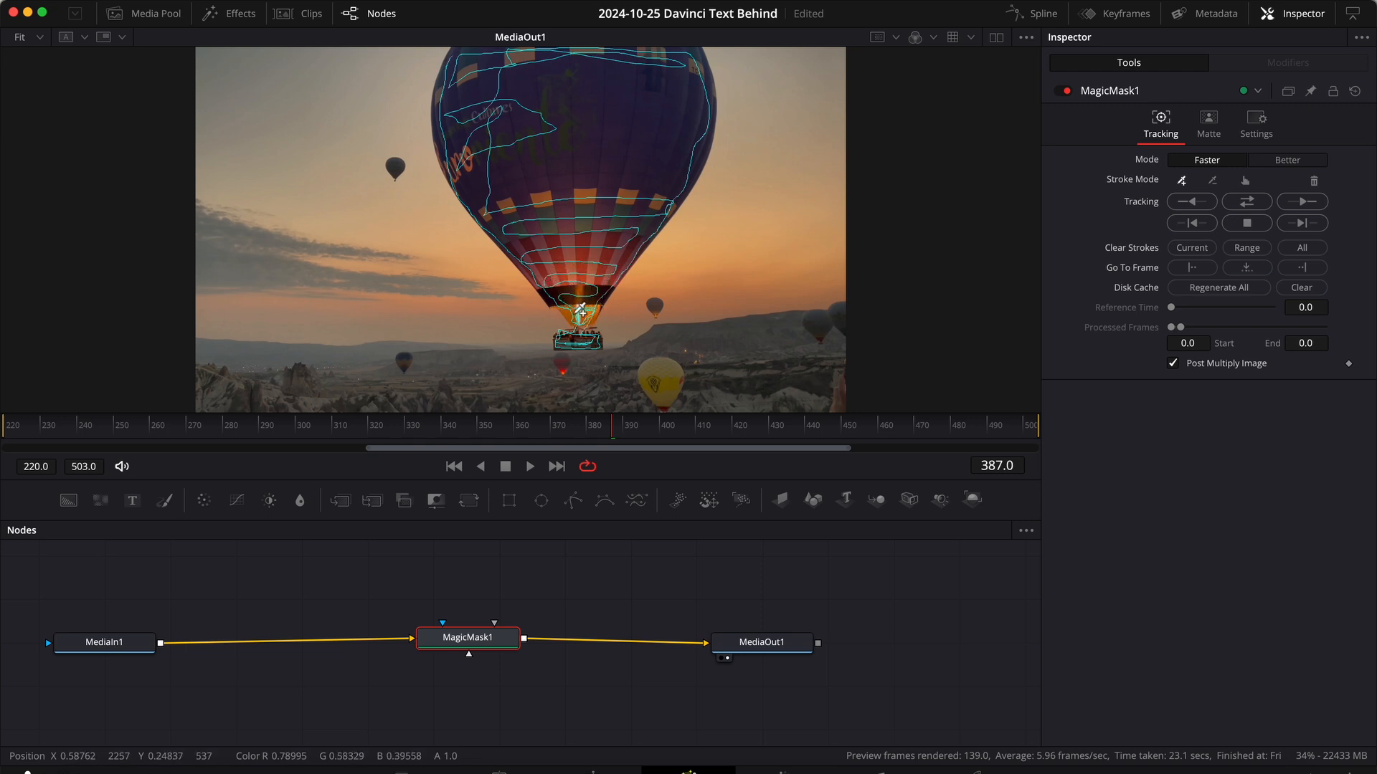
left_click(1288, 159)
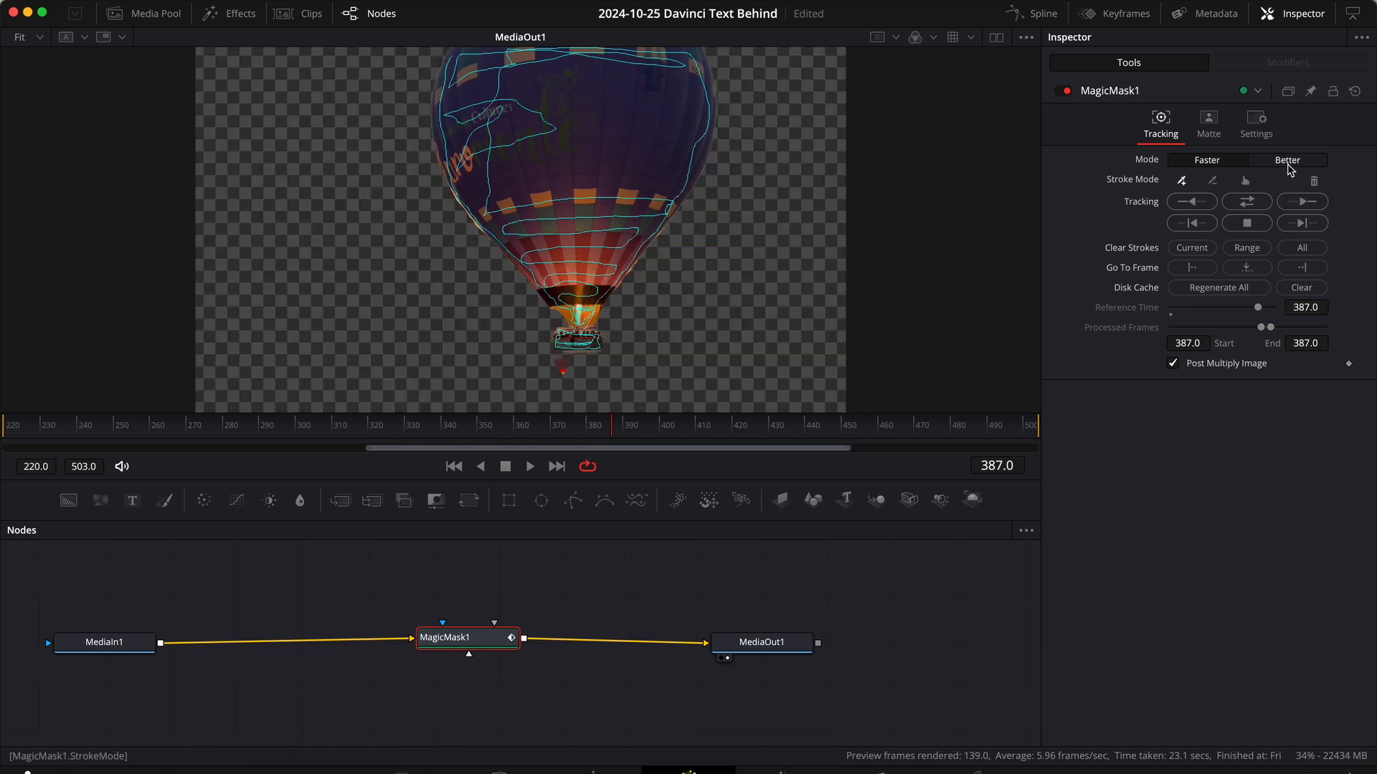
- Set Magic Mask mode to Better and Refine Range to 5, adding a subtractive stroke under the basket
left_click(1288, 159)
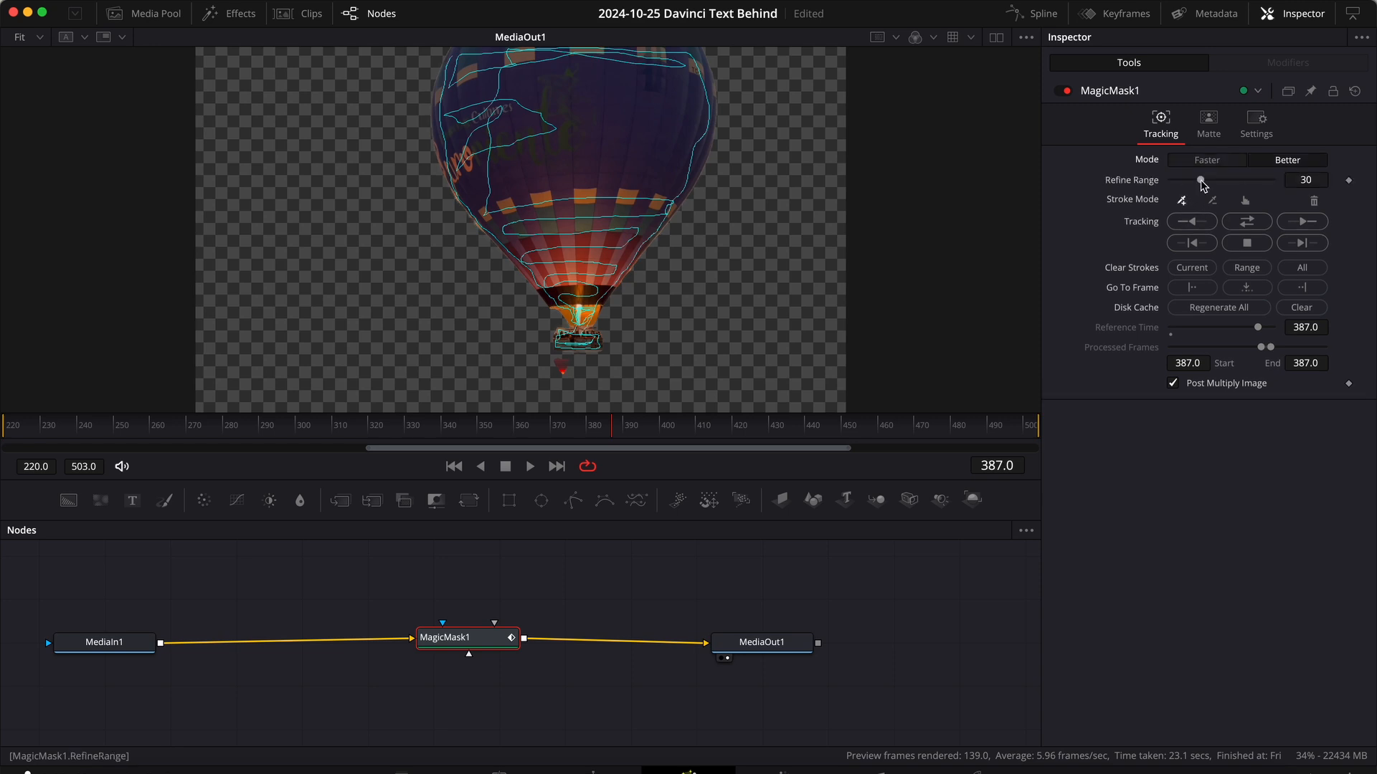
left_click_drag(1203, 181, 1183, 181)
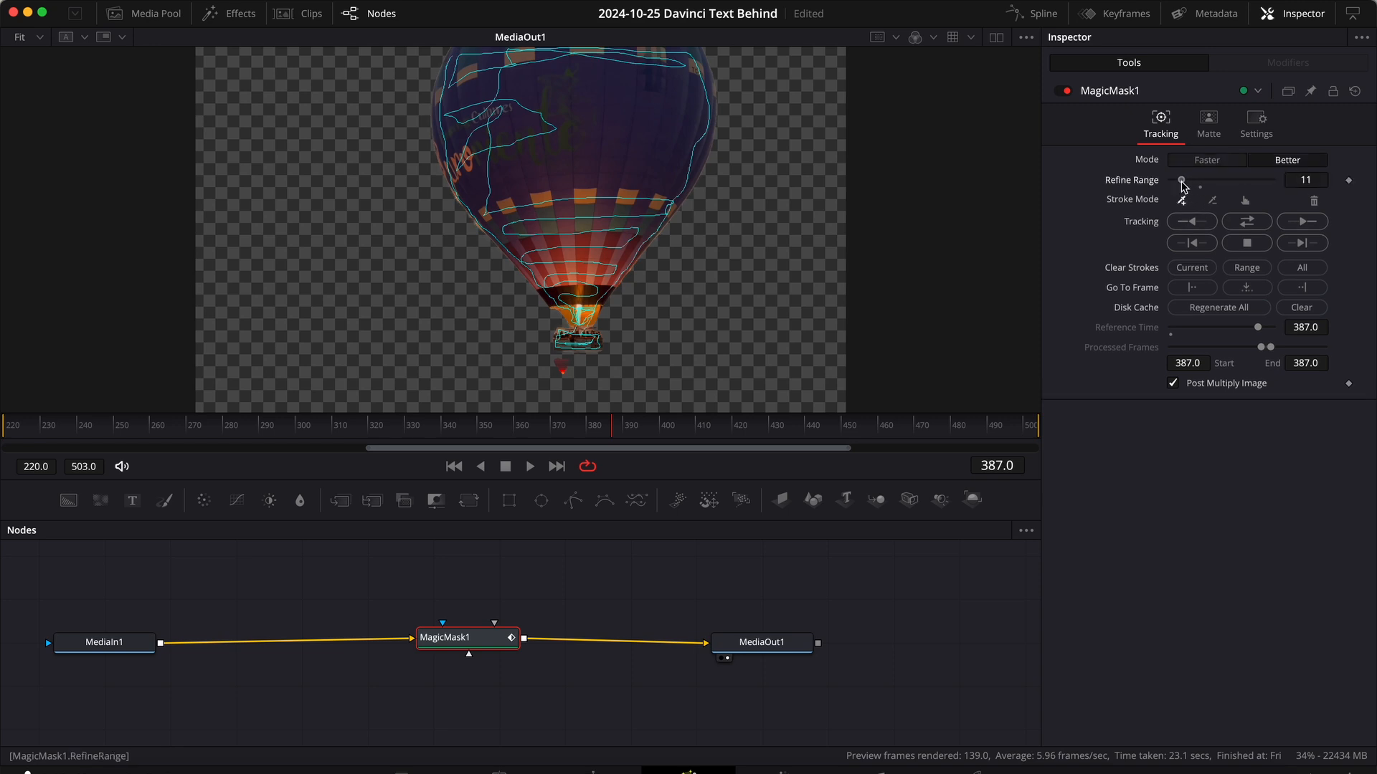
left_click_drag(1195, 181, 1178, 181)
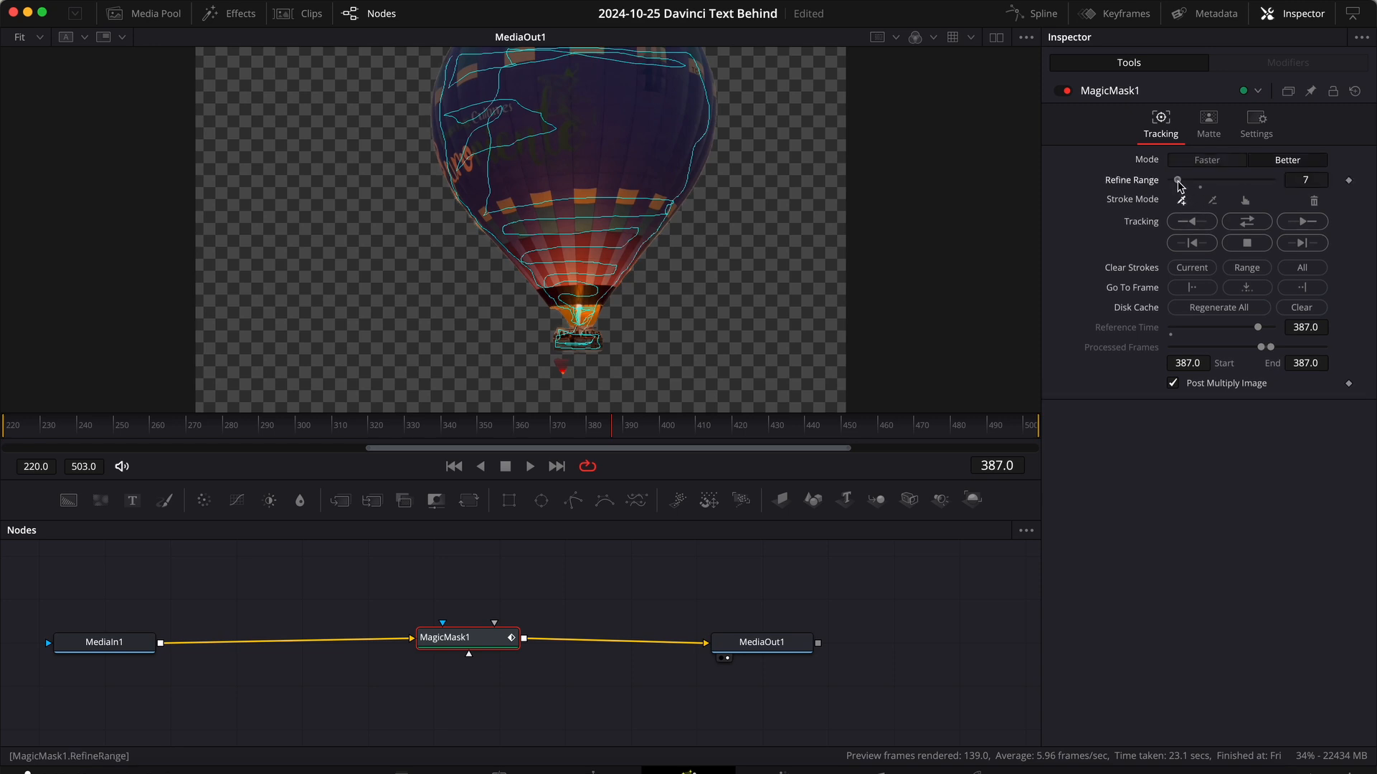
left_click_drag(1179, 180, 1213, 181)
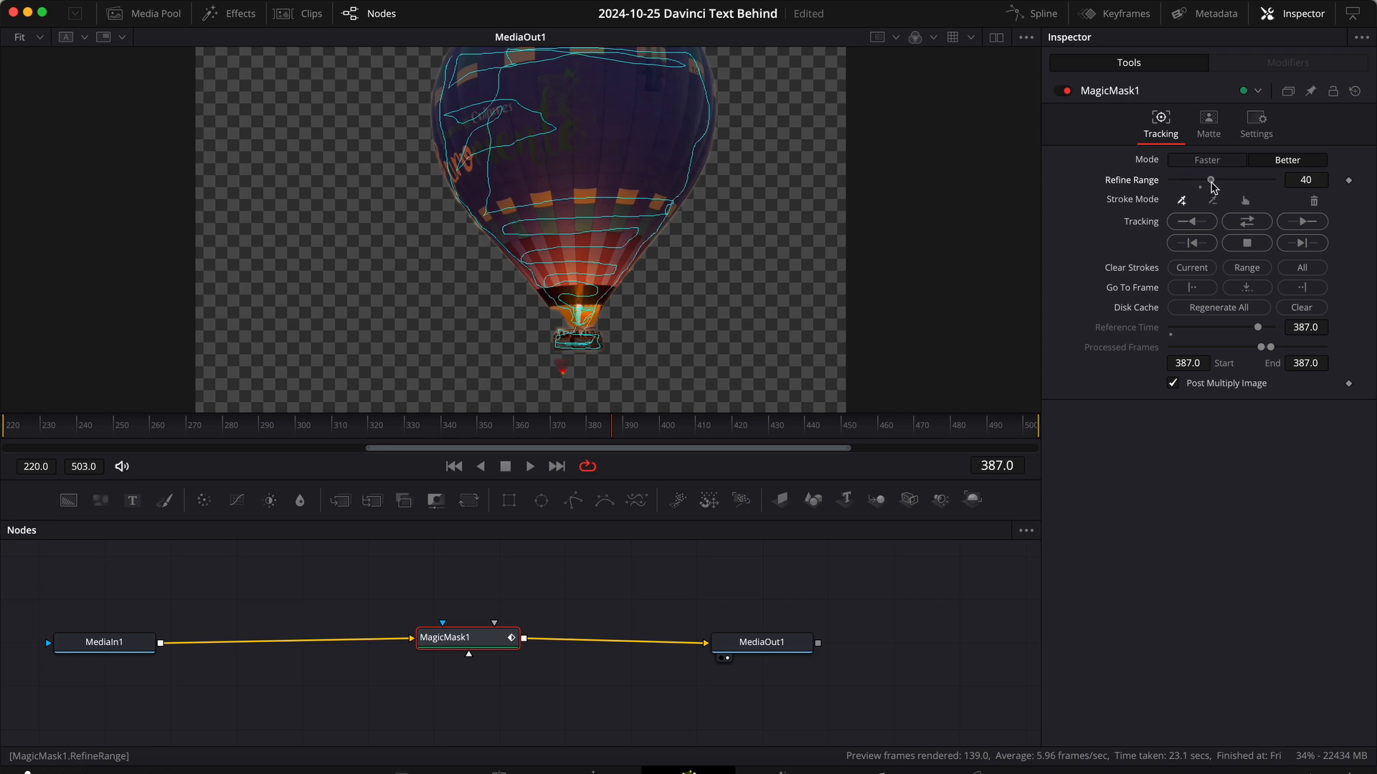
left_click_drag(1211, 181, 1182, 181)
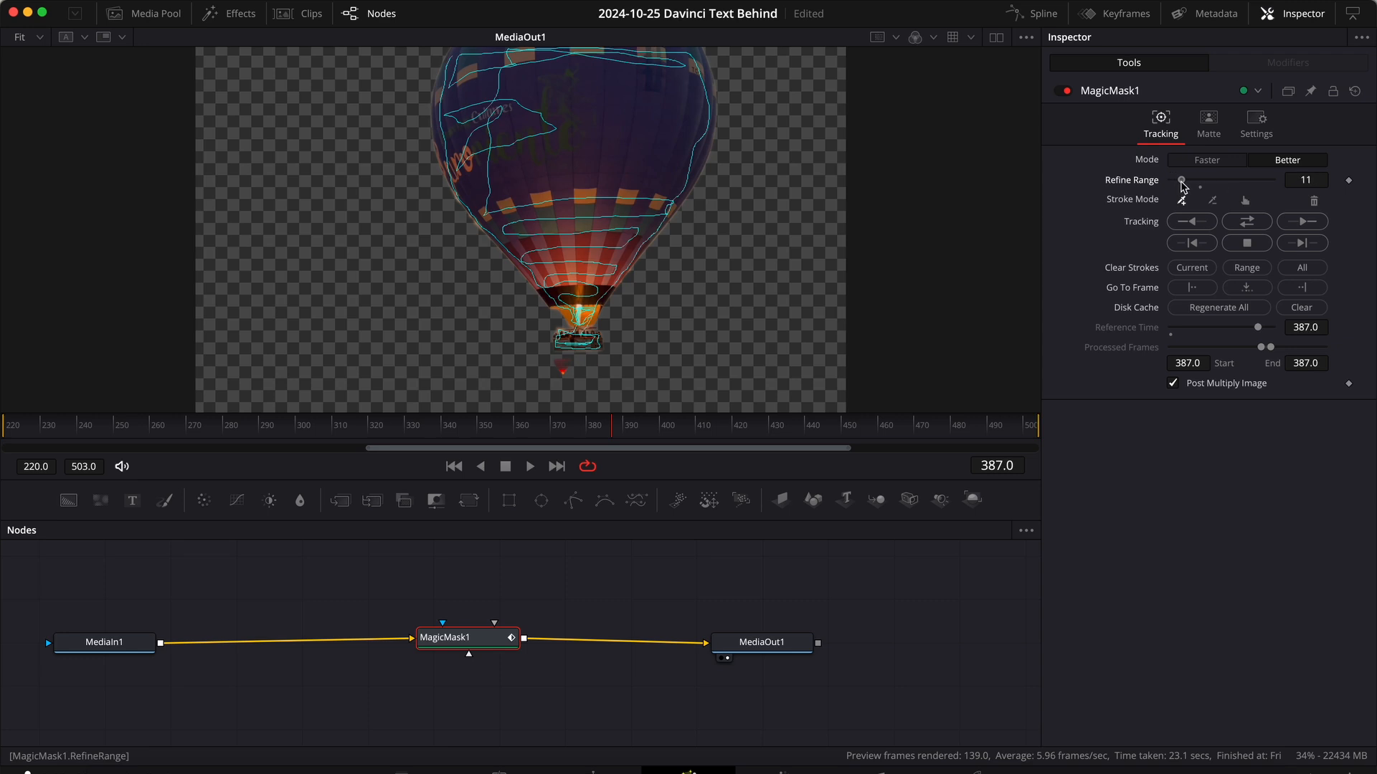
left_click_drag(1195, 181, 1176, 181)
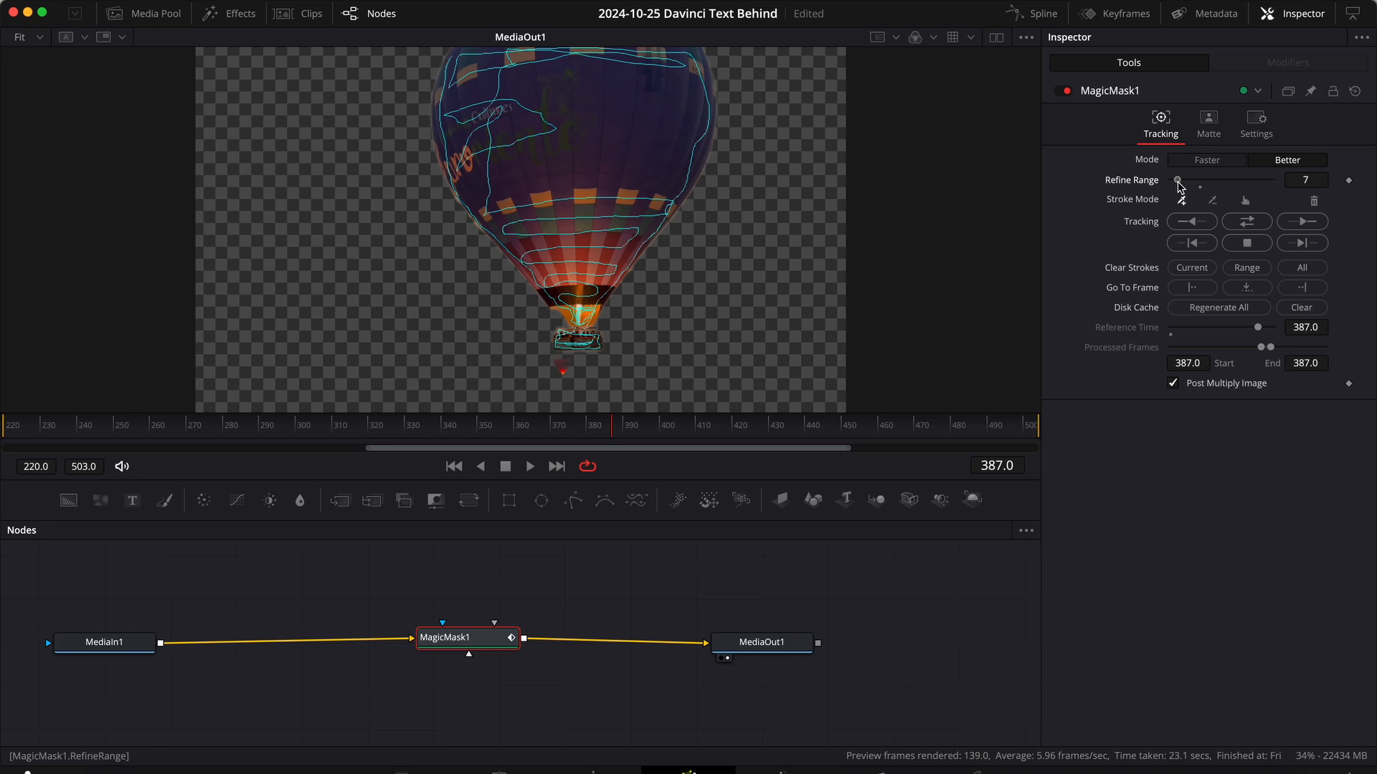
left_click_drag(1180, 180, 1172, 181)
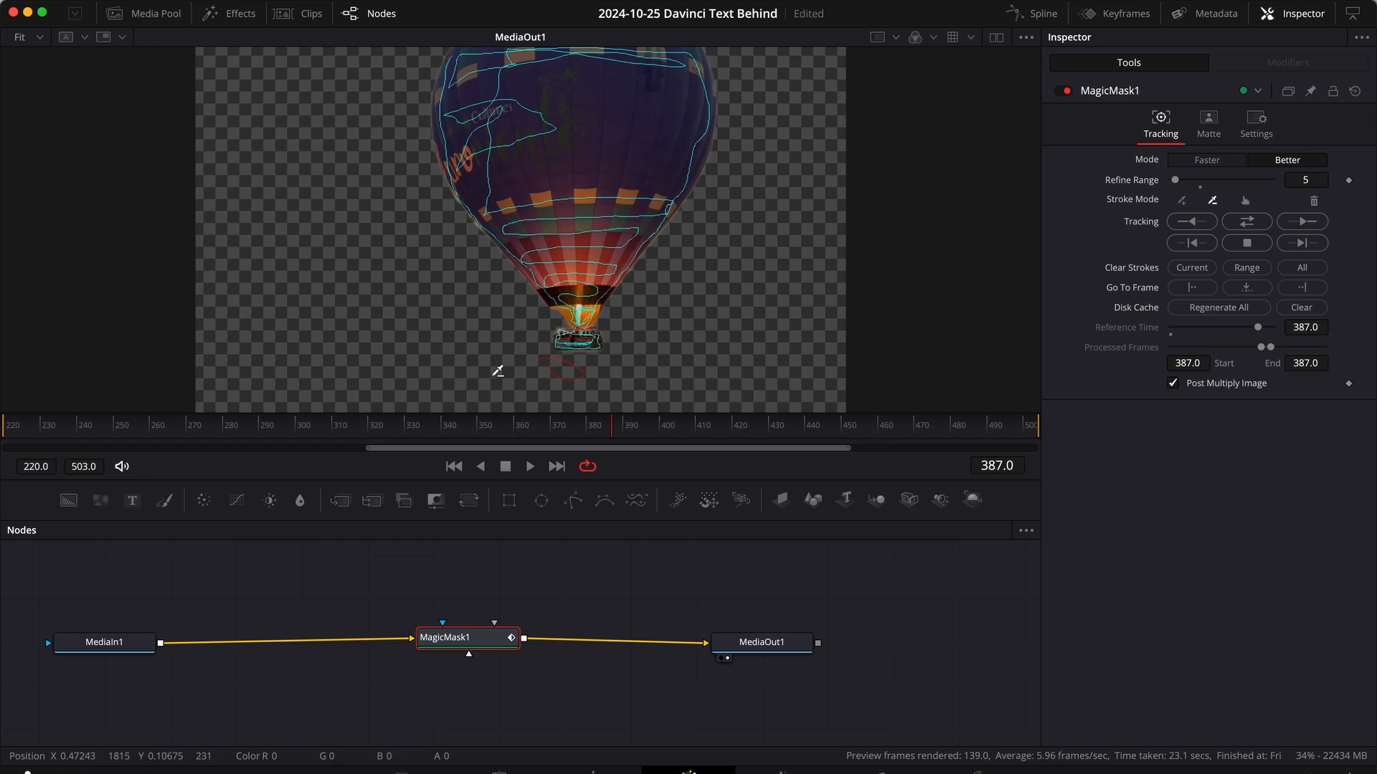
mouse_move(561, 307)
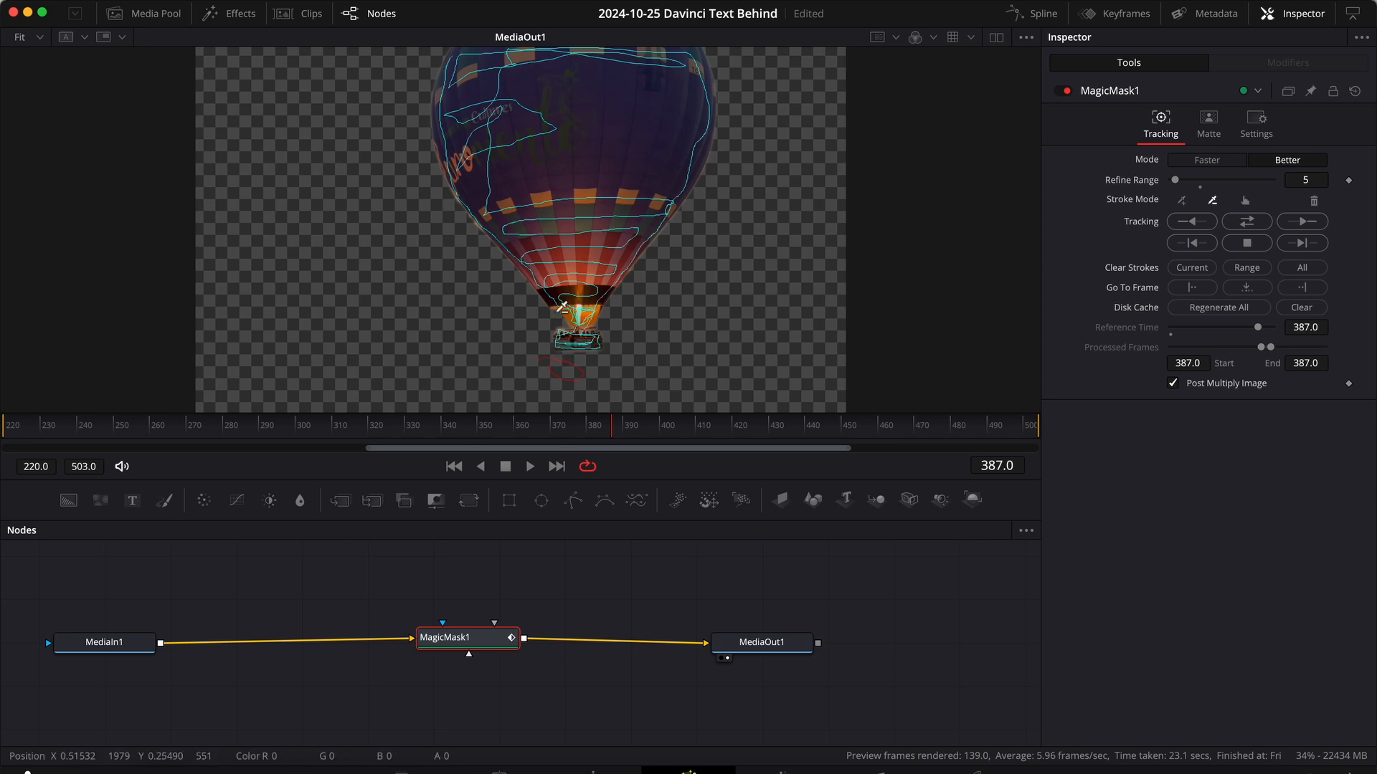
left_click(1246, 221)
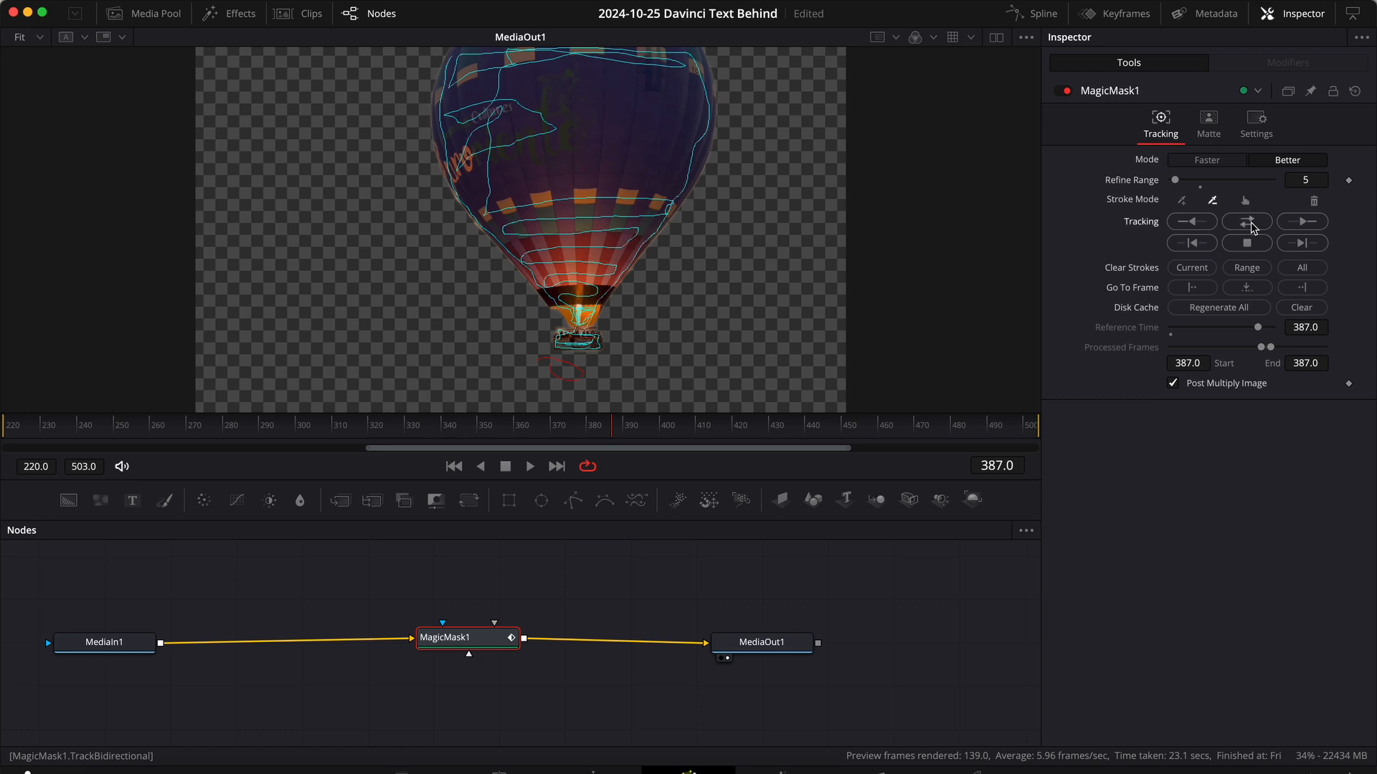
- Track the mask forward and backward across the clip, then go back to the Edit page
left_click(1246, 221)
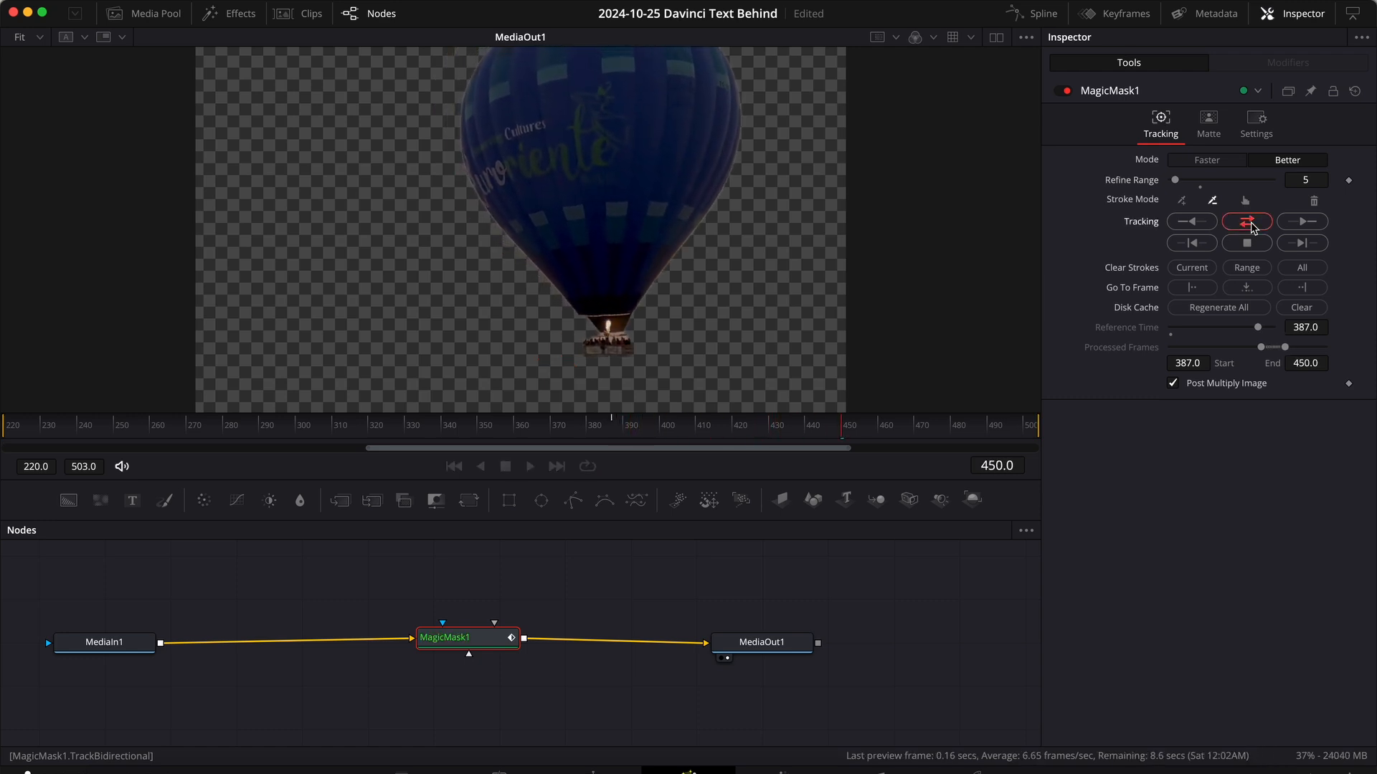
left_click(1246, 220)
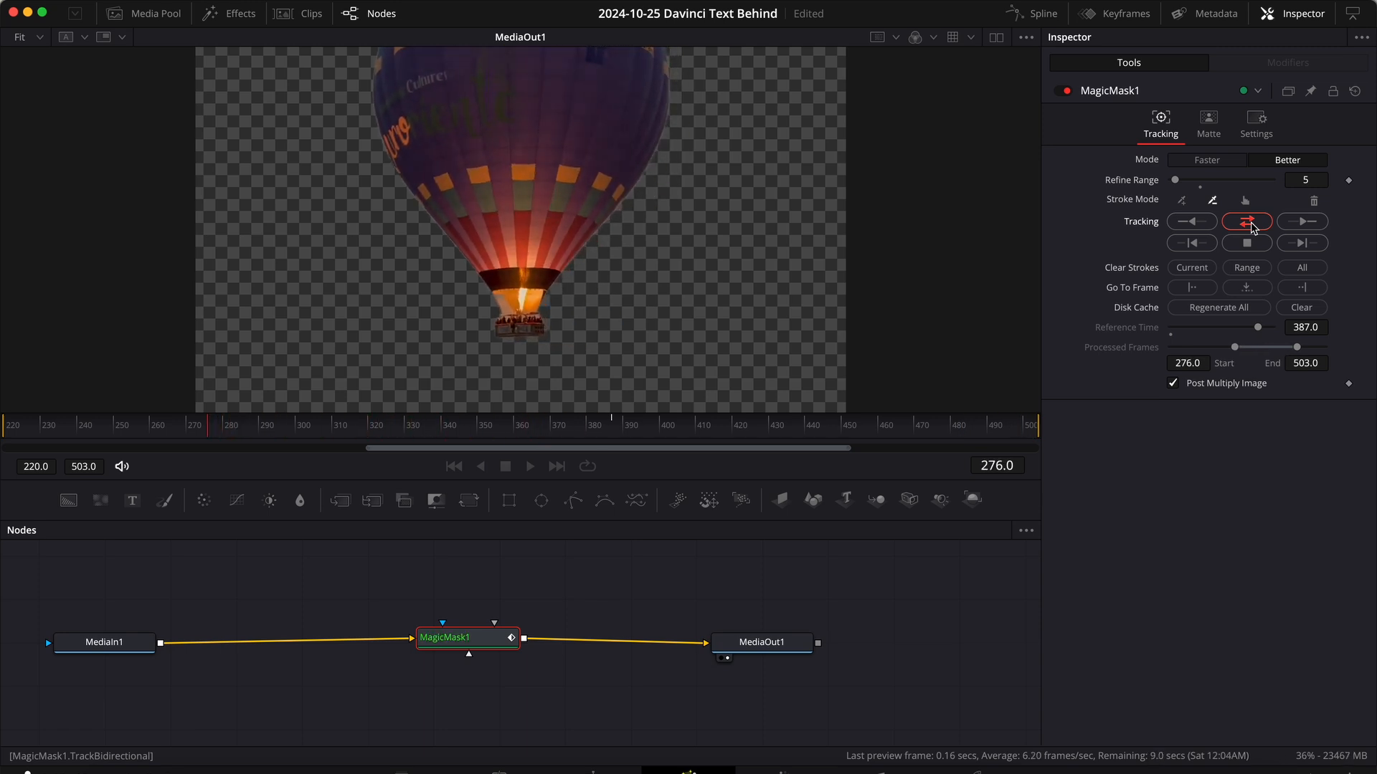
left_click(1190, 221)
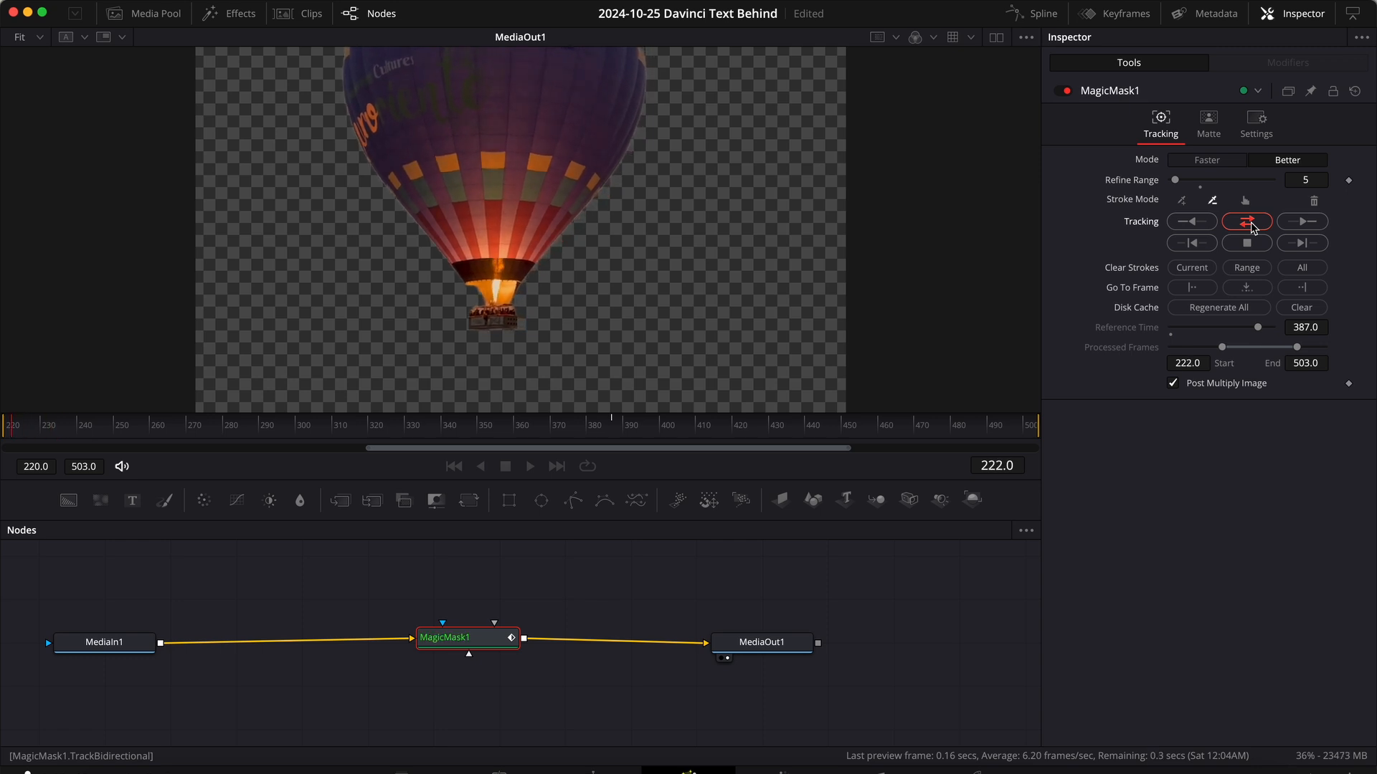
left_click(1245, 221)
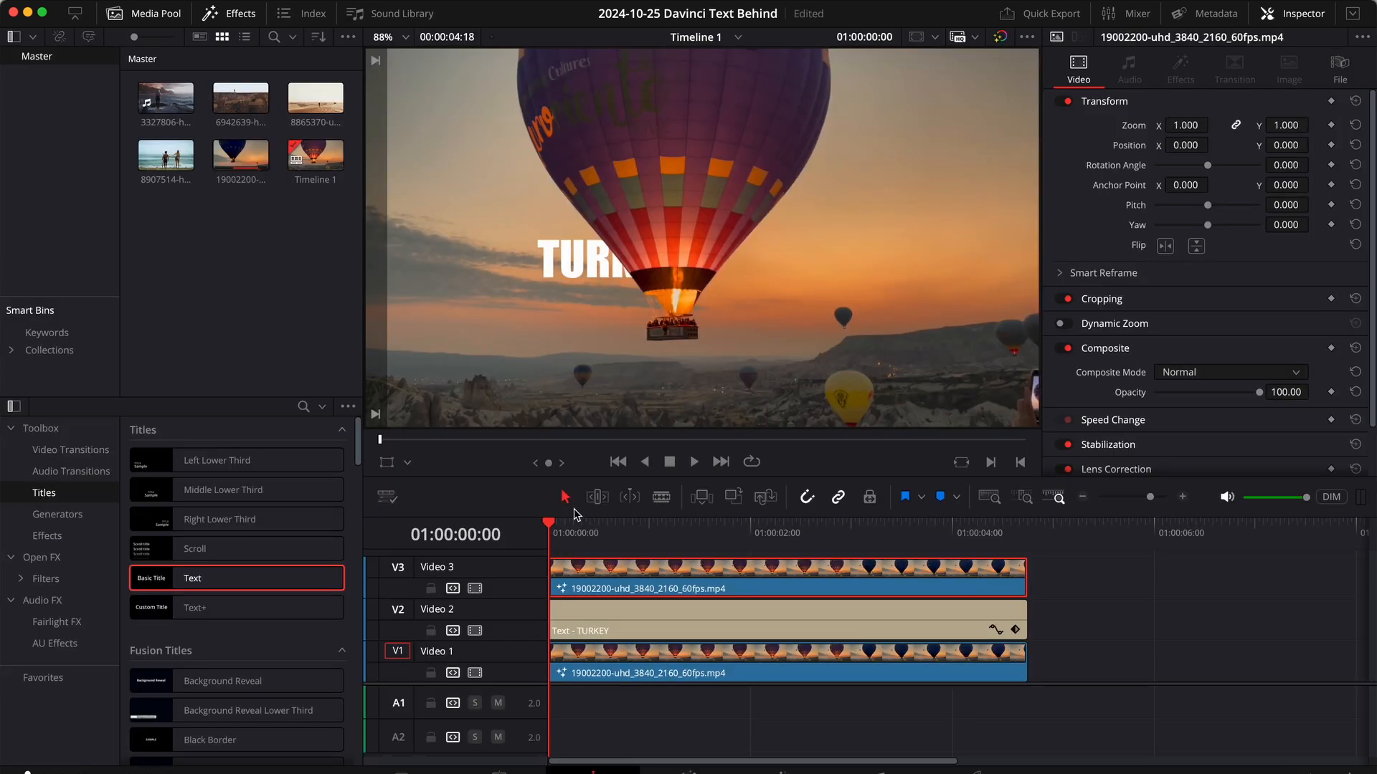
- Play the timeline to check TURKEY stays behind the moving balloon
left_click(693, 462)
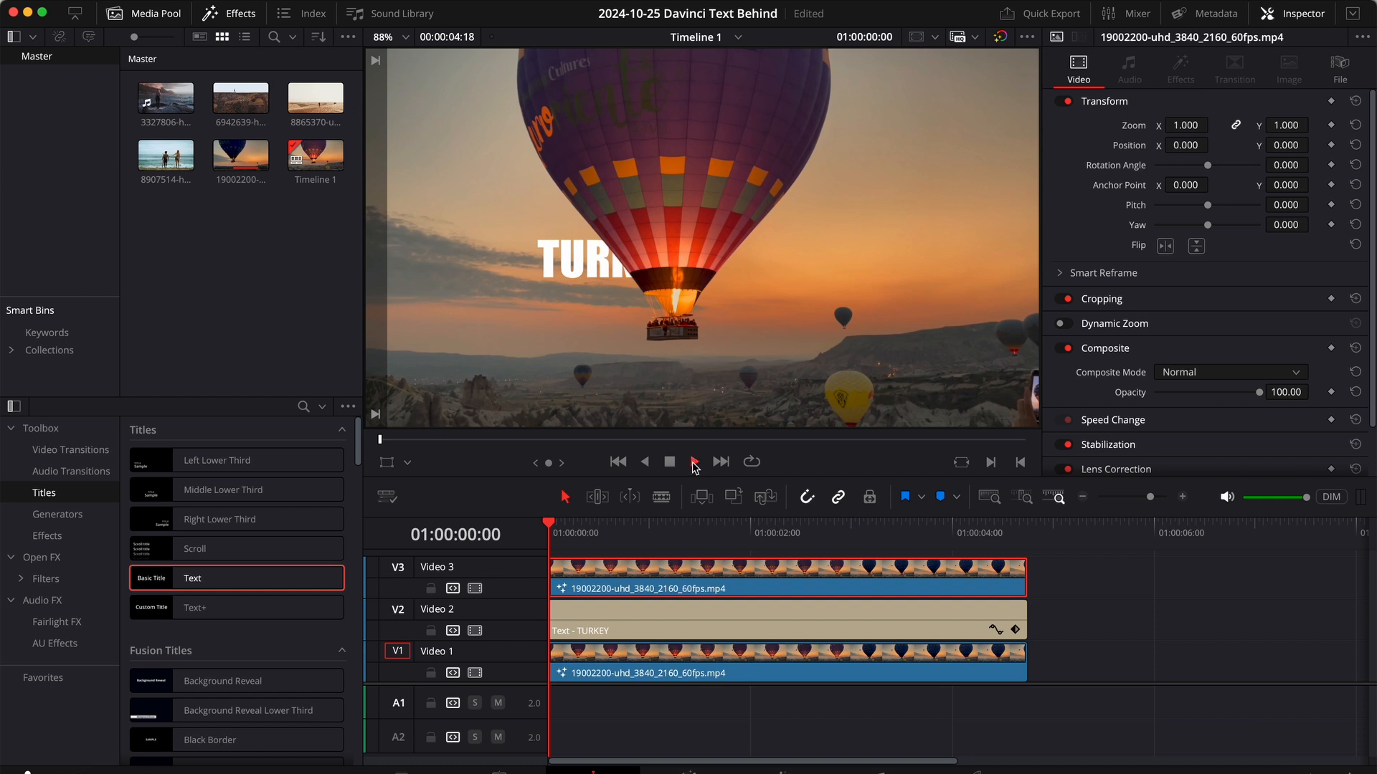
left_click(693, 460)
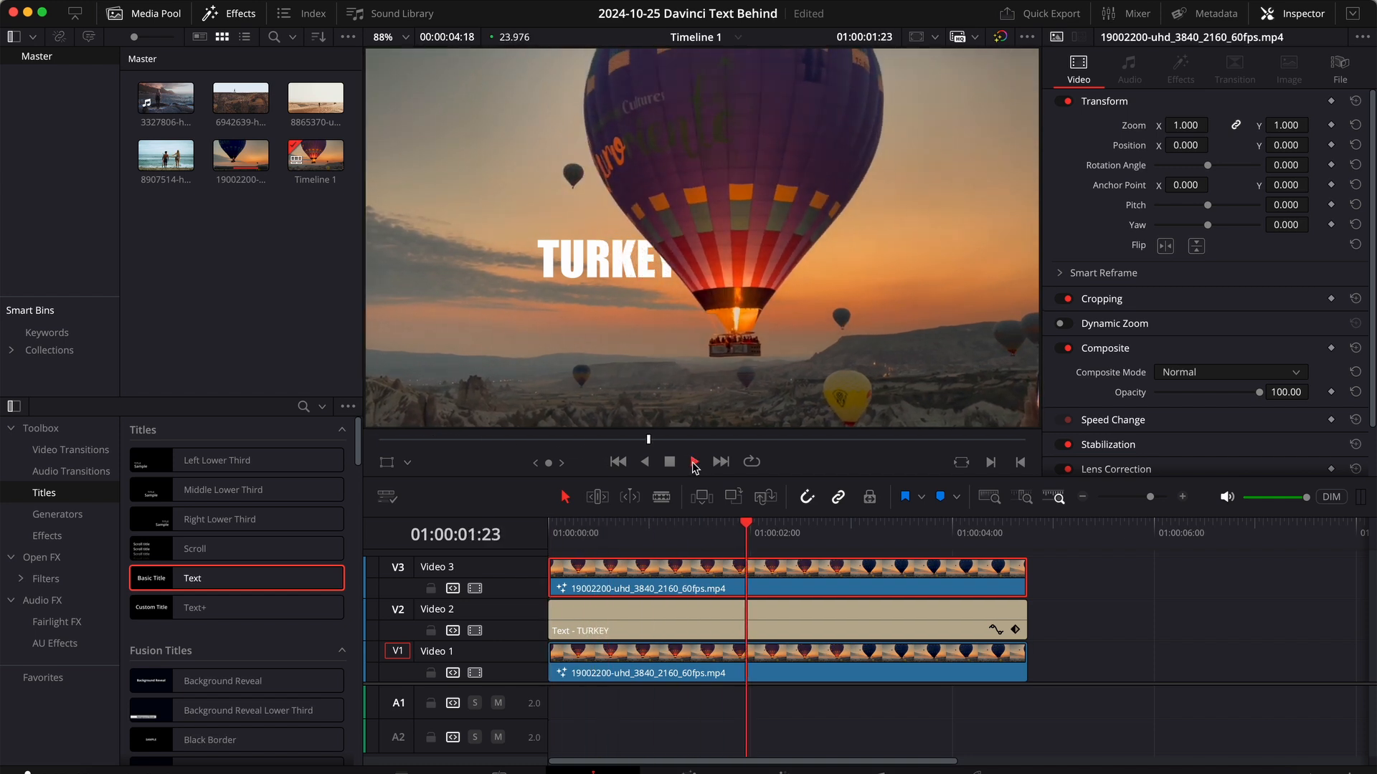
left_click(694, 462)
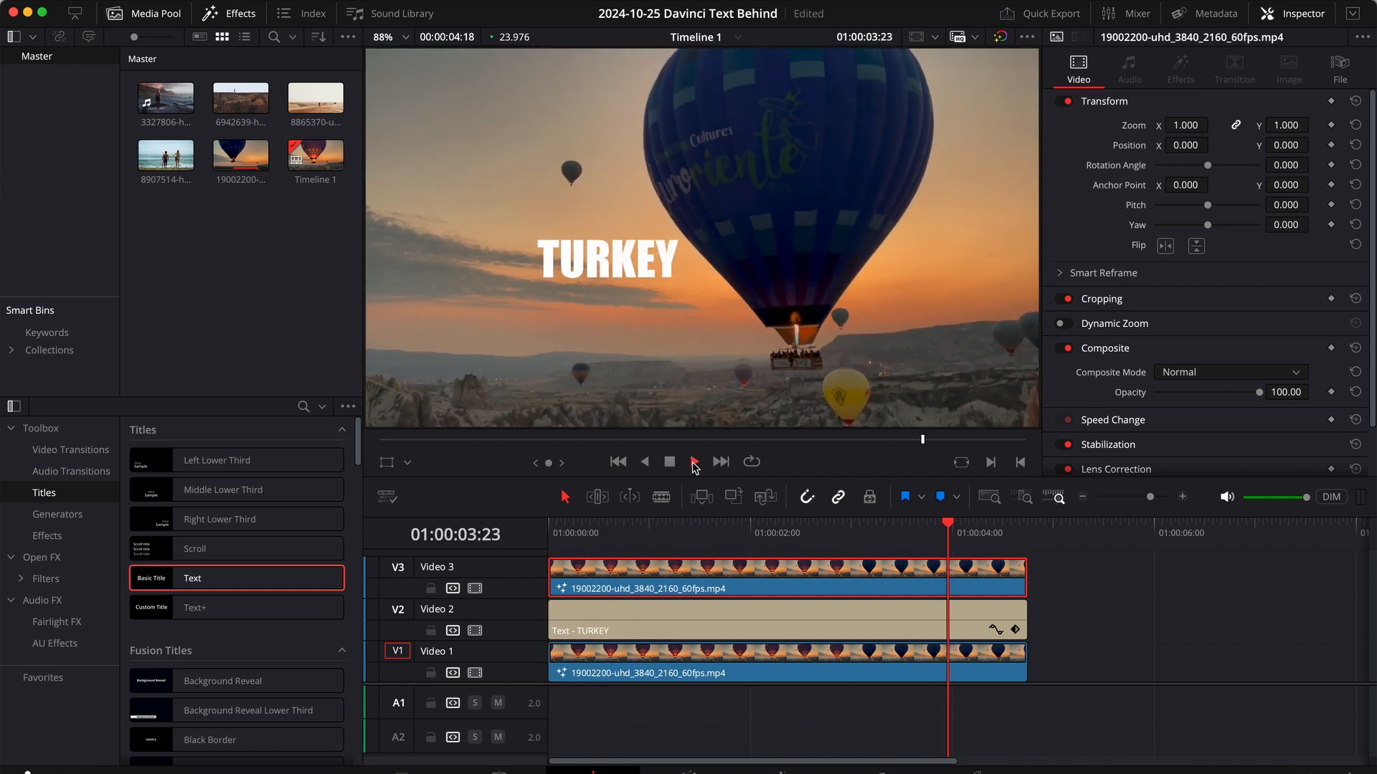